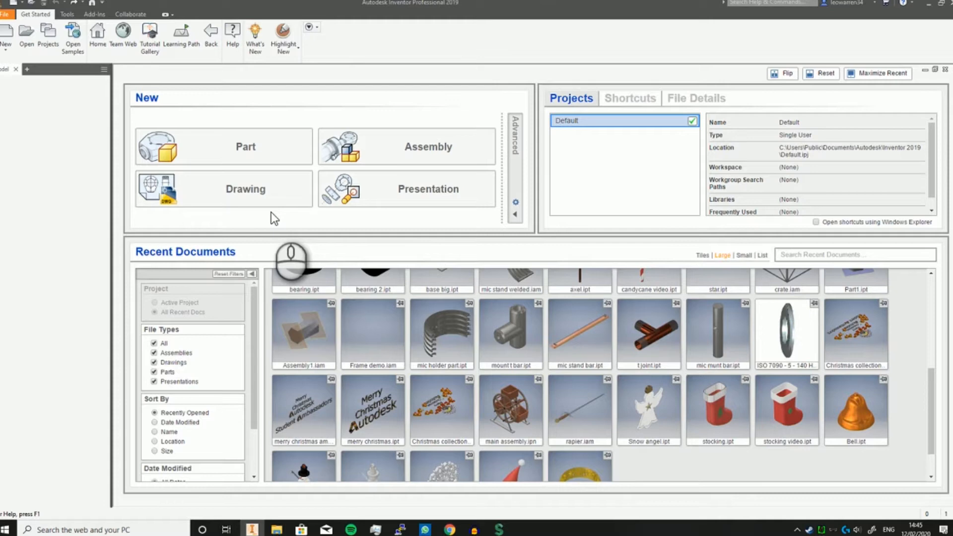
mouse_move(15, 243)
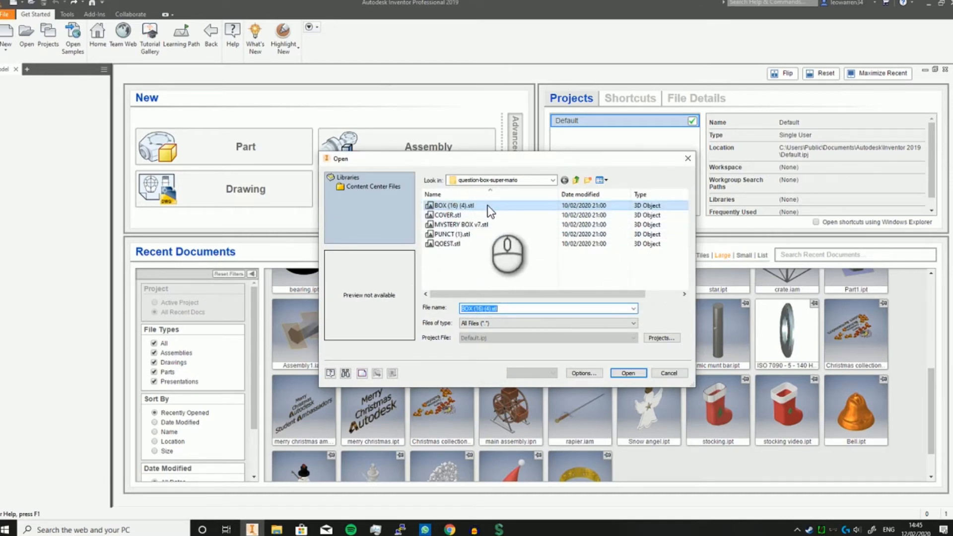
- Open the selected BOX (16) (4).stl mesh file as a part
click(628, 373)
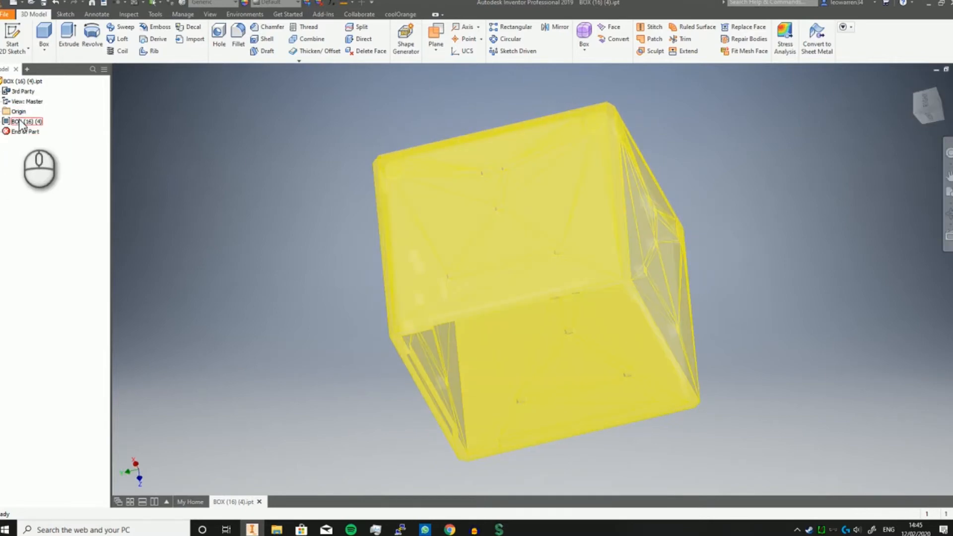
- Convert the mesh body to a base feature, producing the Composite1 surface body
right_click(22, 122)
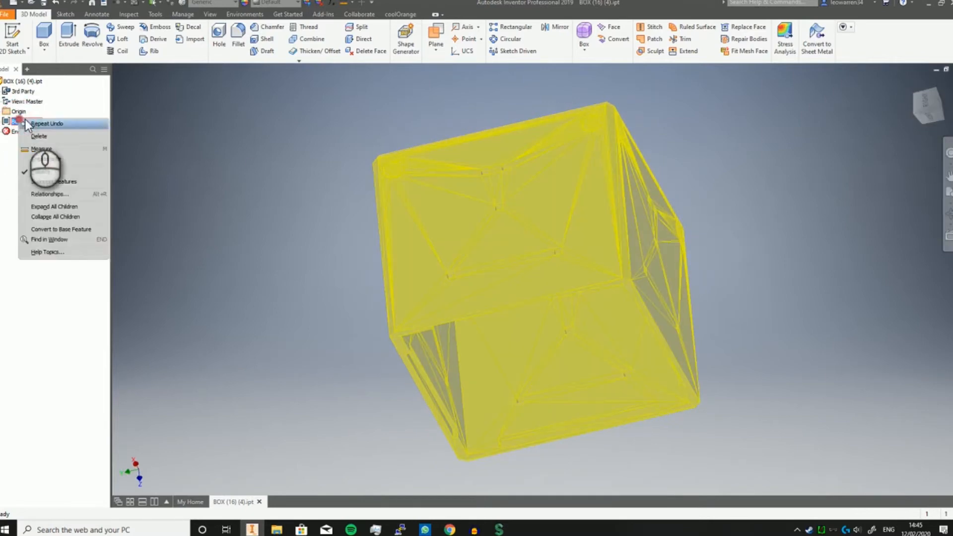
click(61, 230)
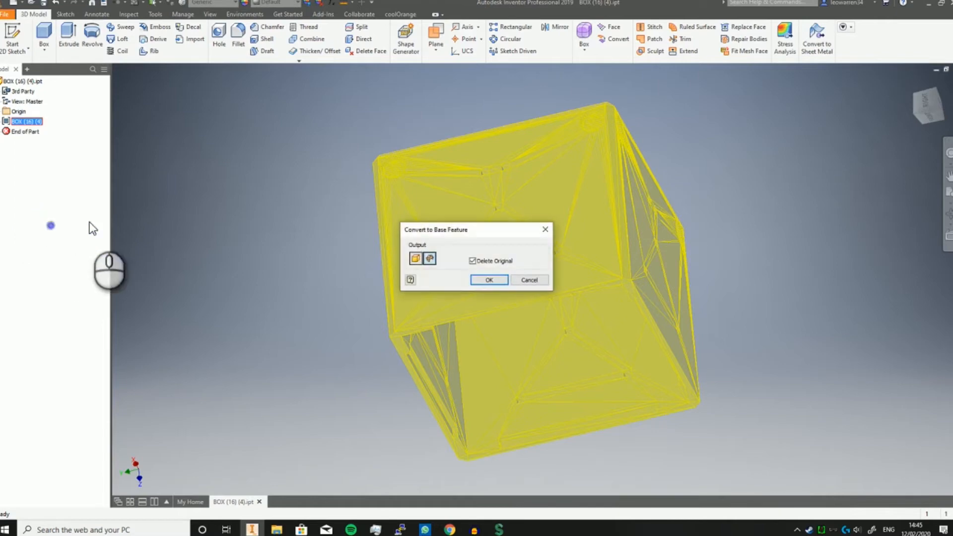
click(414, 258)
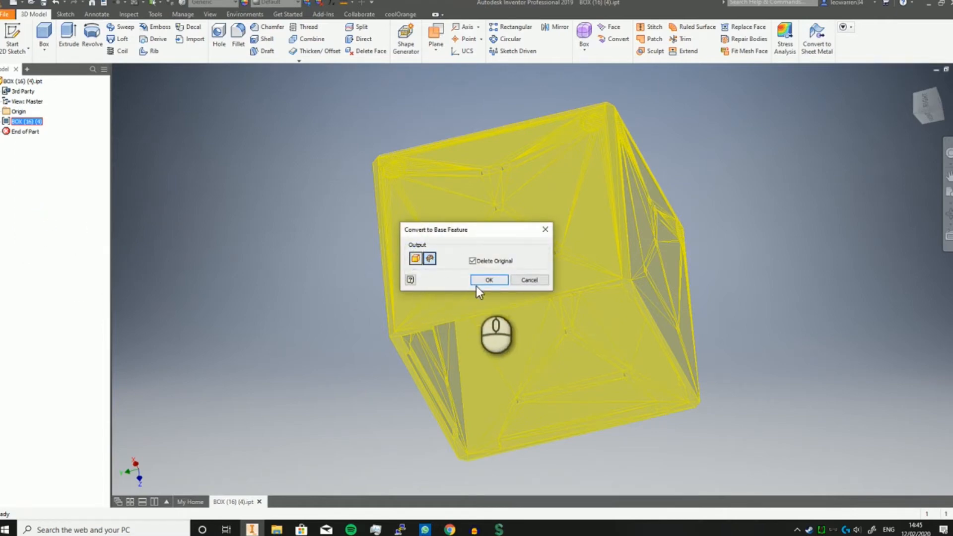
click(489, 280)
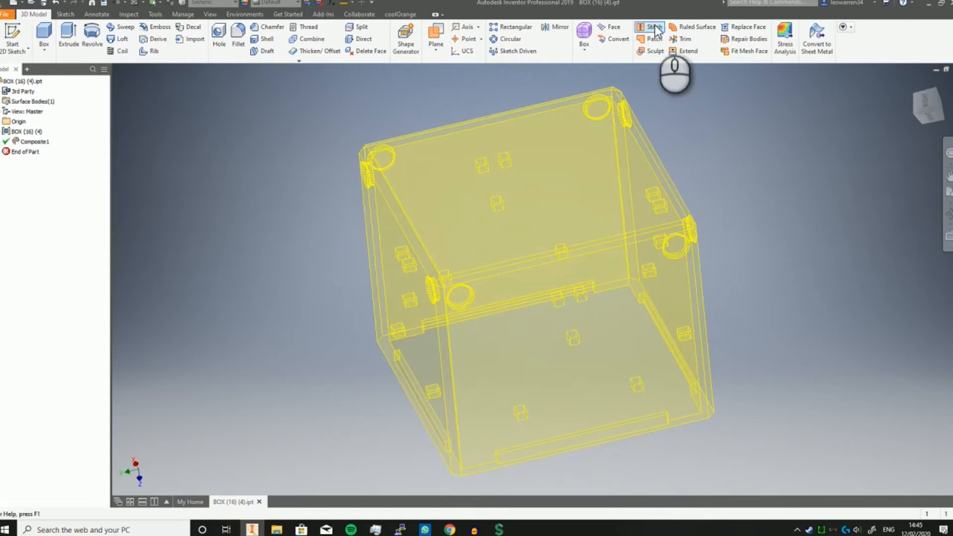
- Stitch the Composite1 surfaces into a solid body, creating the Sculpt1 feature
click(650, 26)
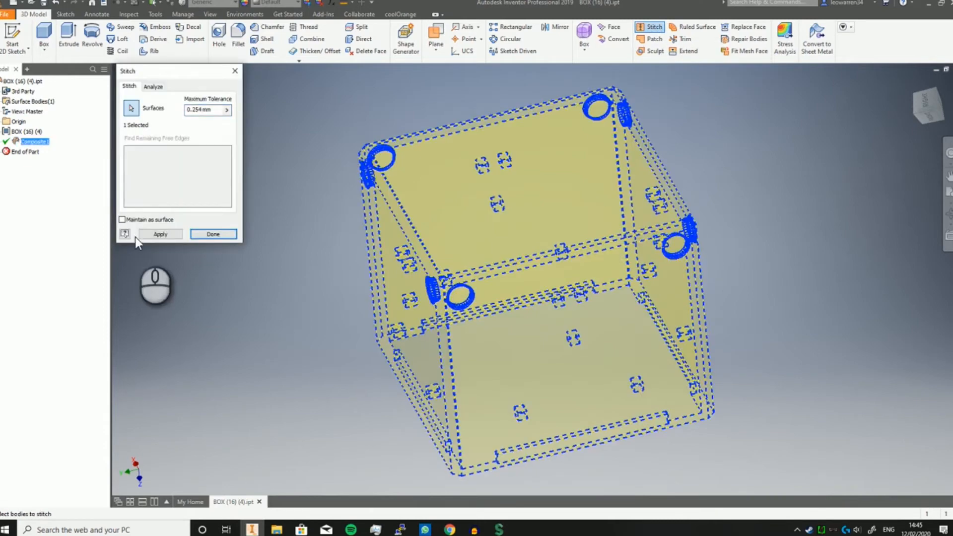
click(213, 234)
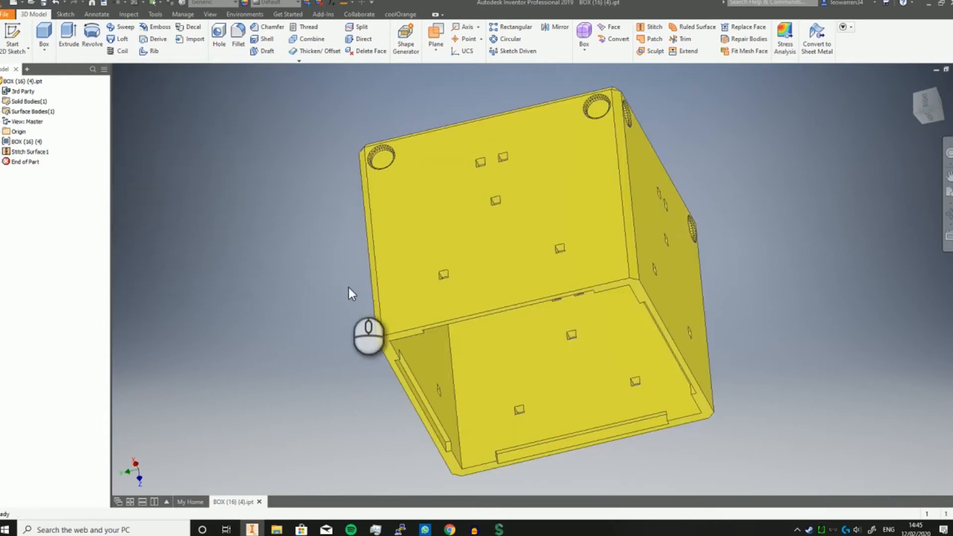
click(655, 51)
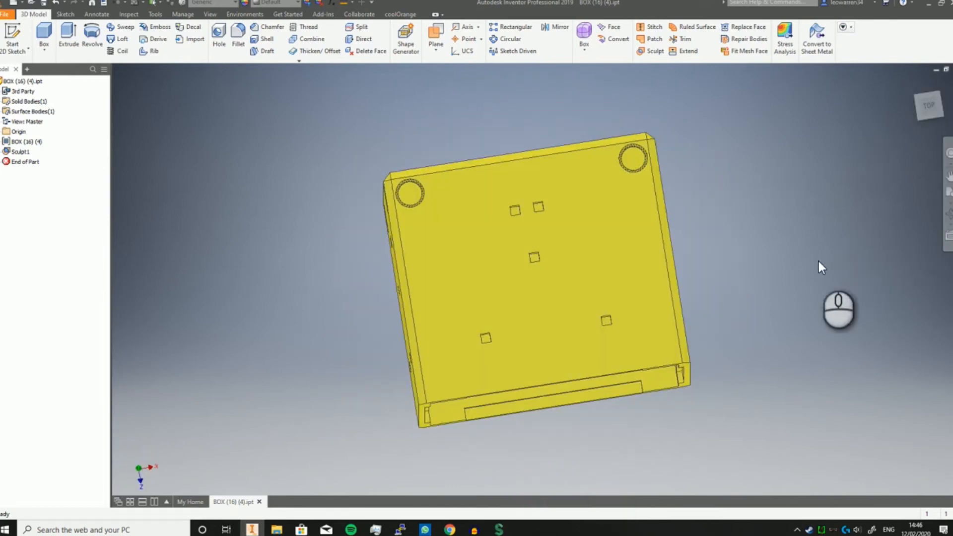
mouse_move(757, 255)
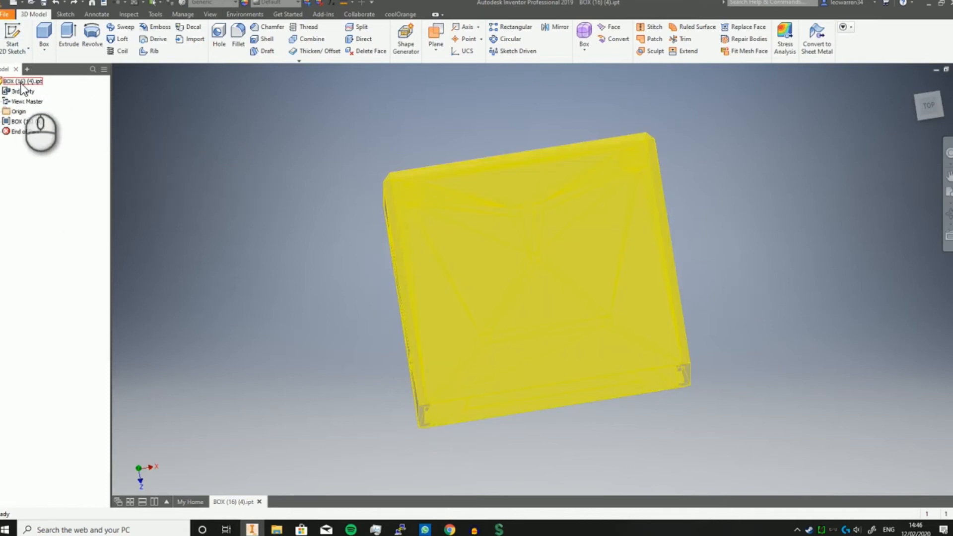
- Create a drawing view of the part, saving it first and choosing the Standard.dwg template
right_click(23, 80)
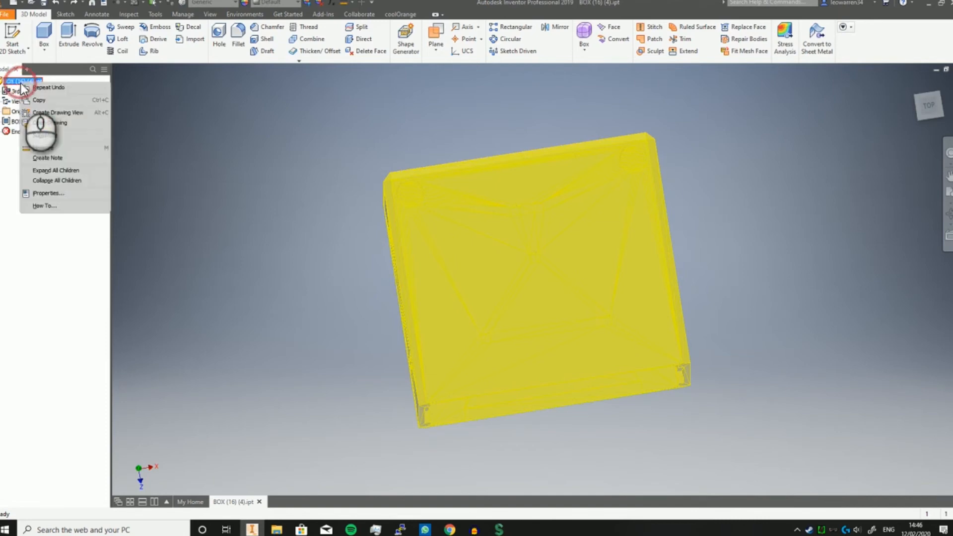
click(59, 112)
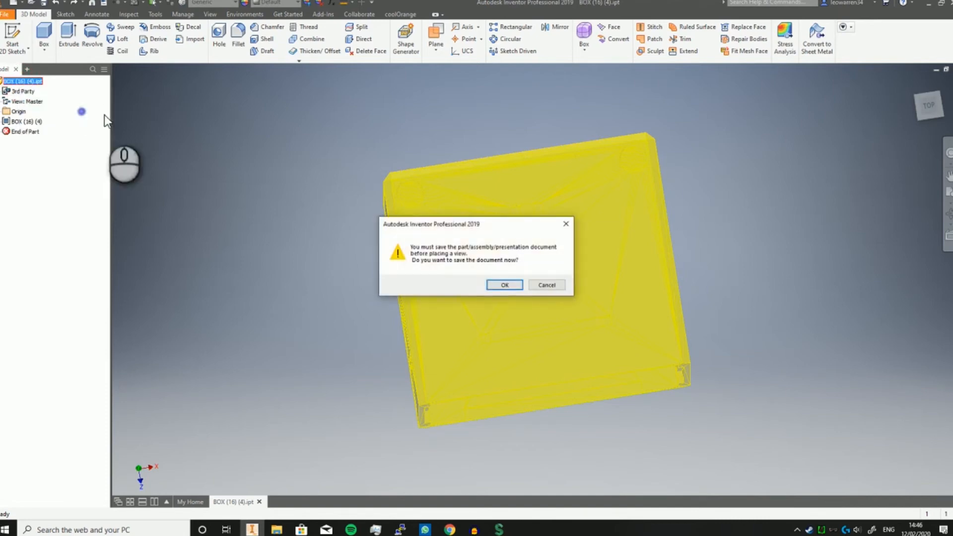
click(503, 285)
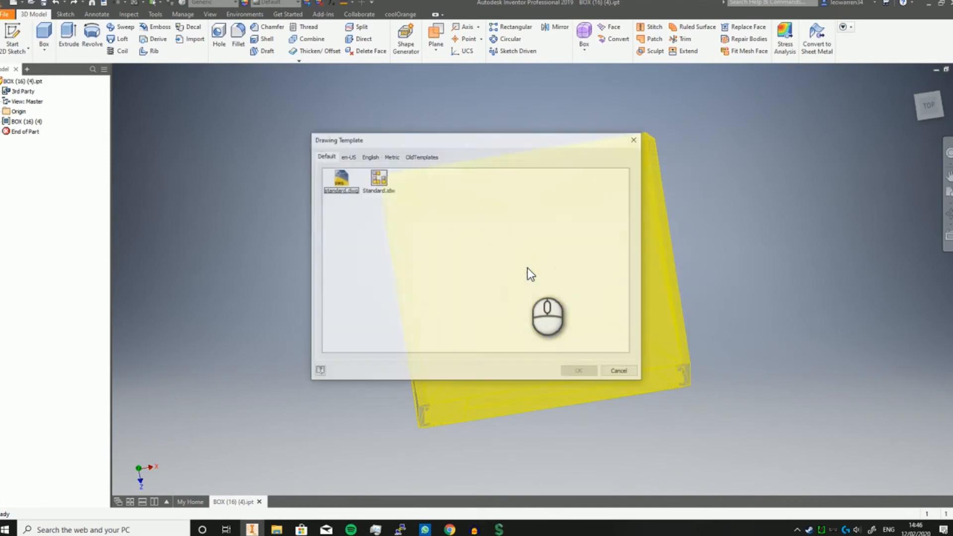
click(340, 179)
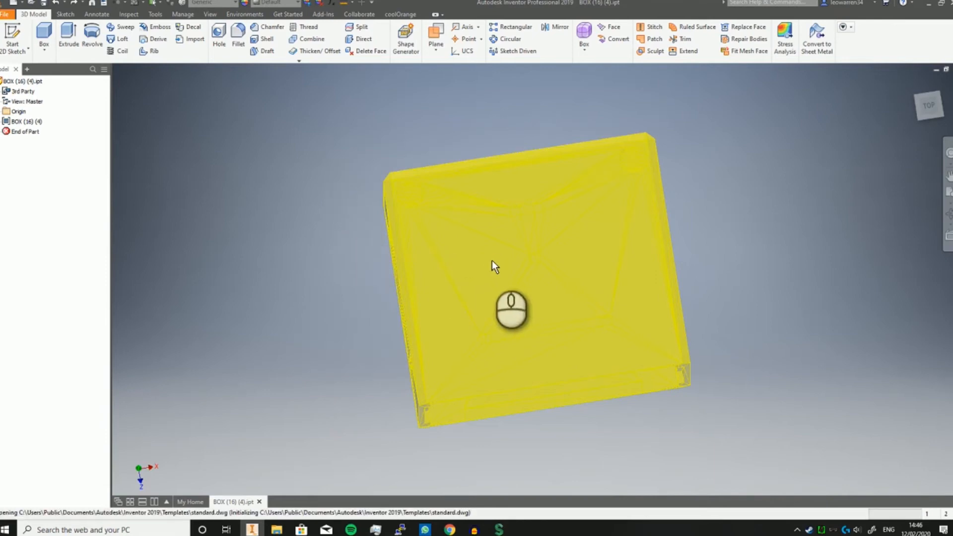
- Place the base and projected views, then show the new drawing sheet with five box views
click(494, 264)
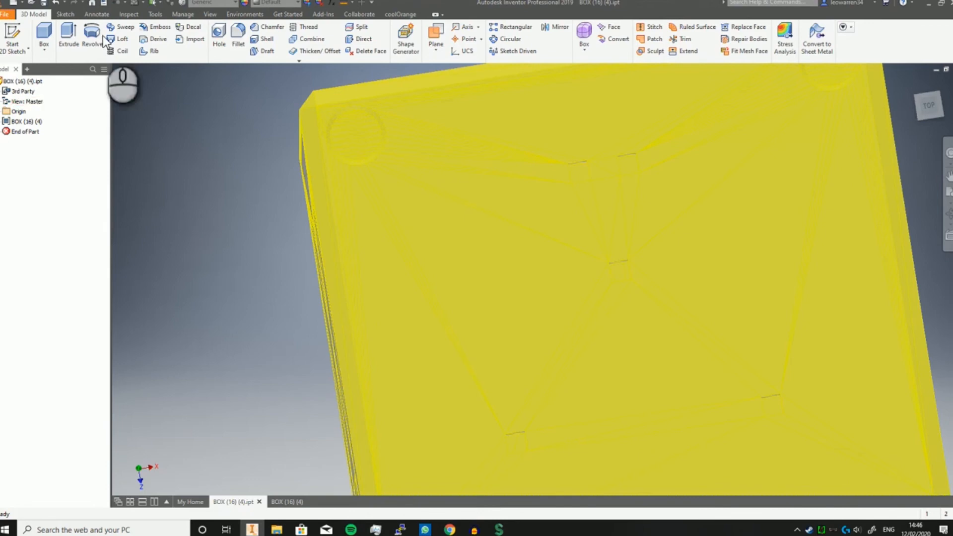
click(287, 502)
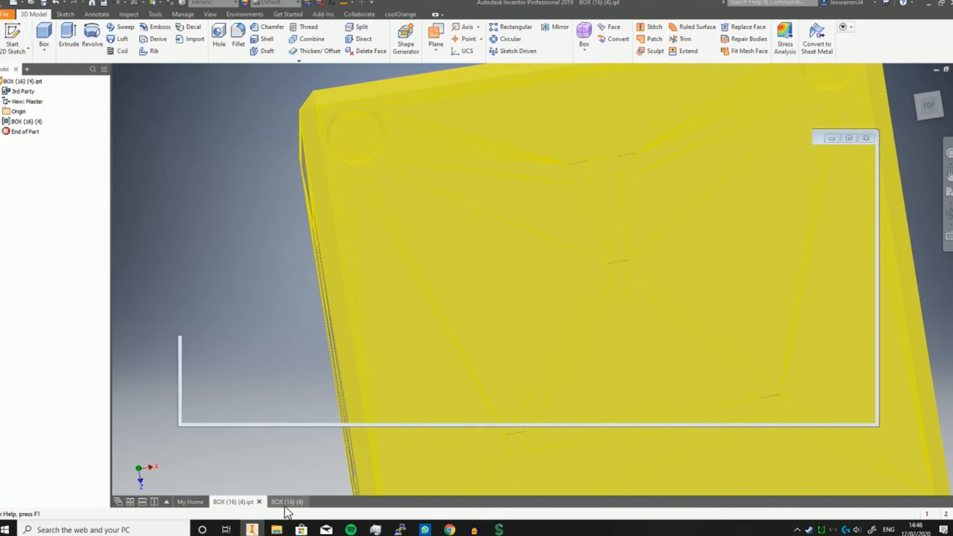
click(286, 501)
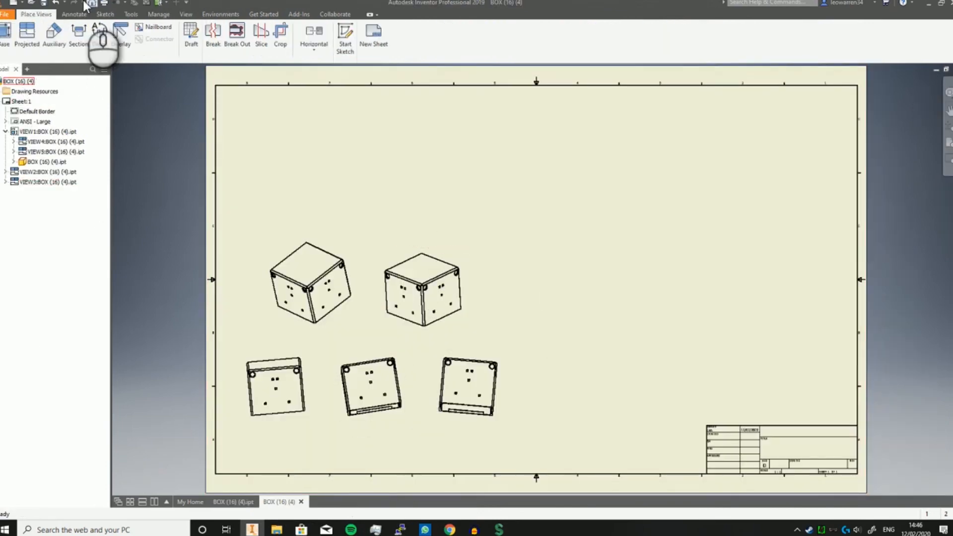
- Start a dimension on the top edge of the right-hand isometric box view
click(74, 14)
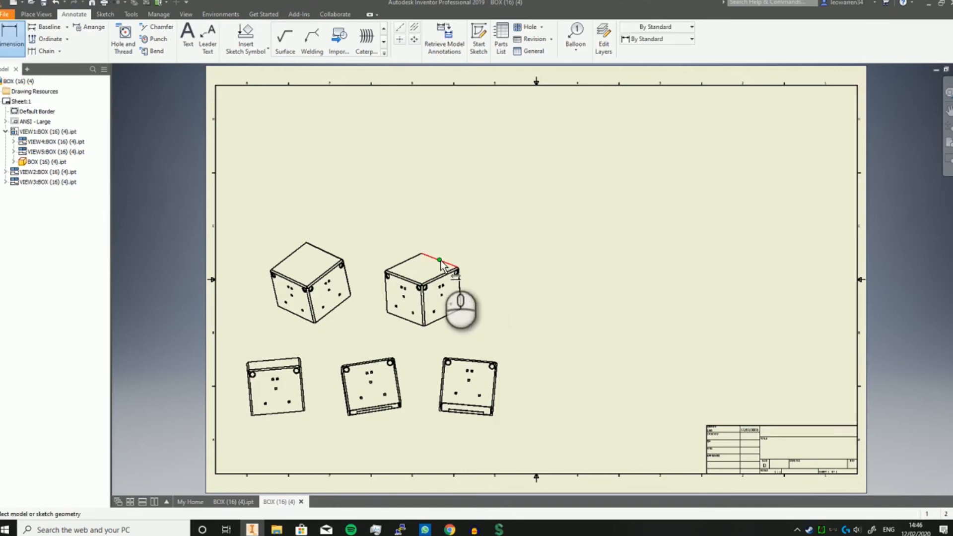
click(431, 260)
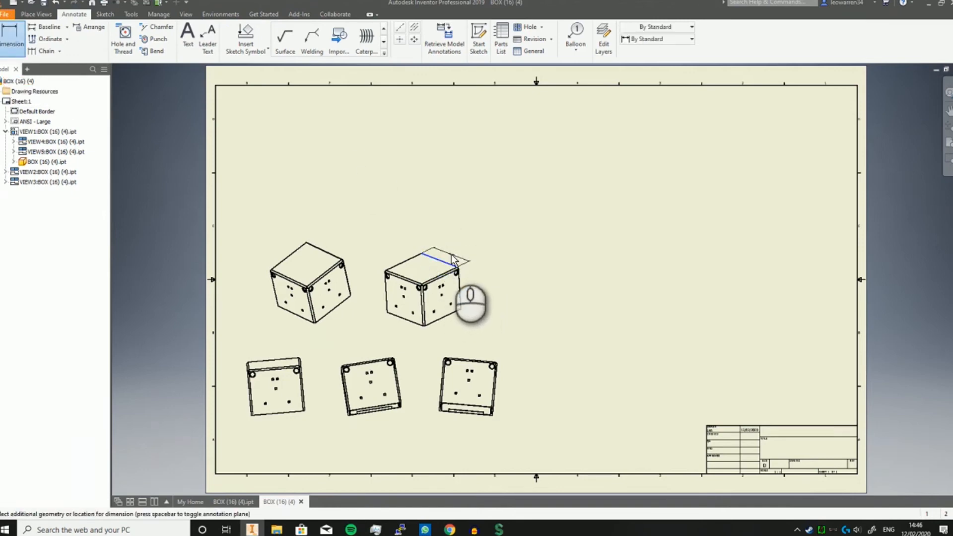